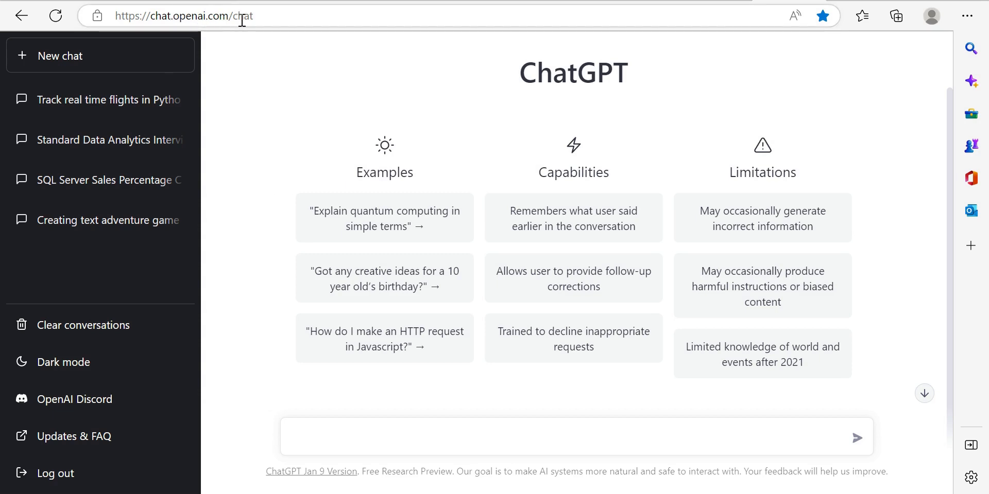
mouse_move(330, 64)
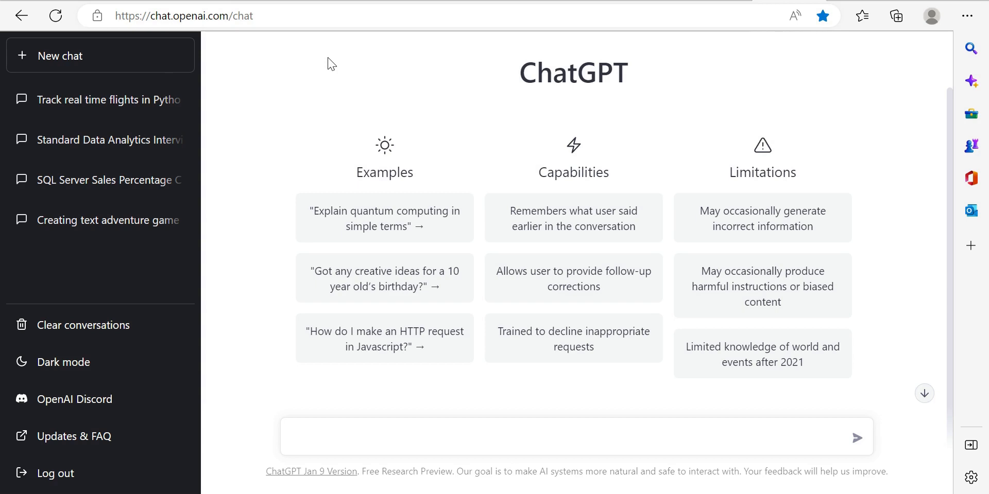
mouse_move(113, 180)
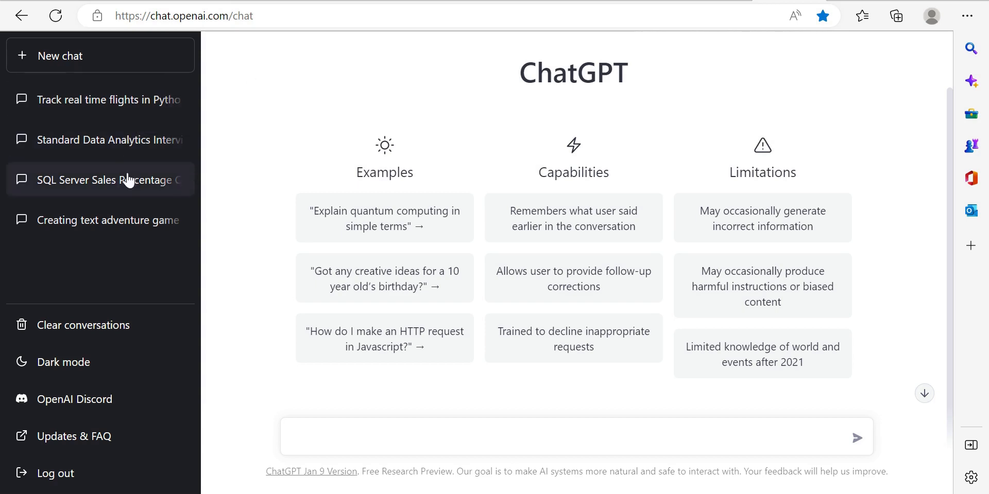
mouse_move(368, 123)
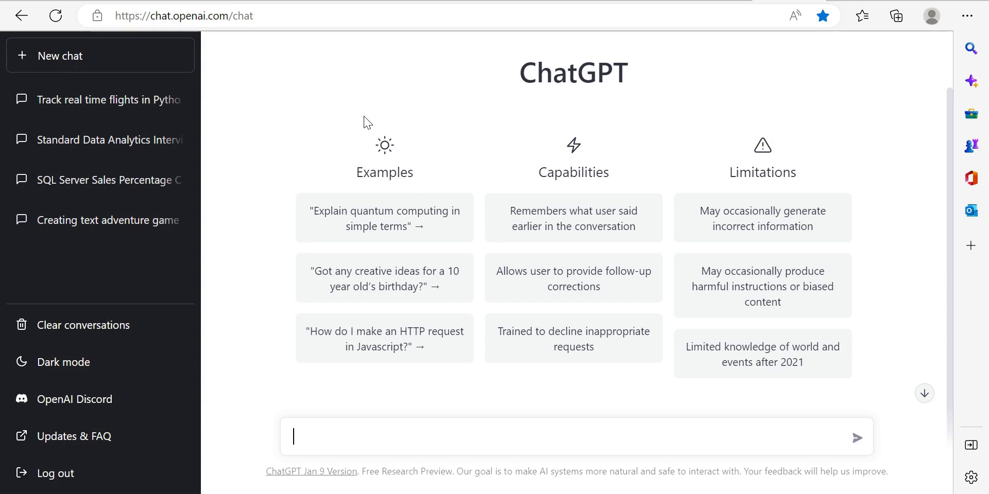
mouse_move(357, 438)
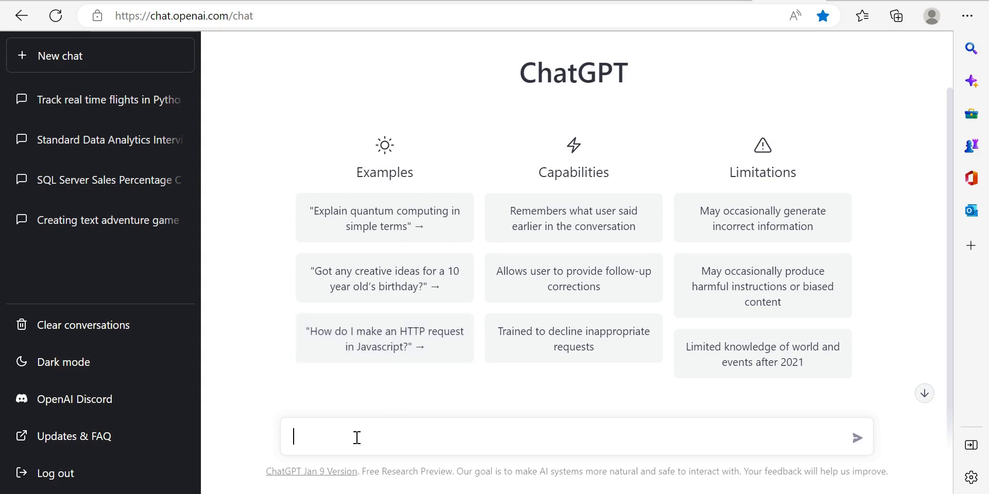
mouse_move(345, 440)
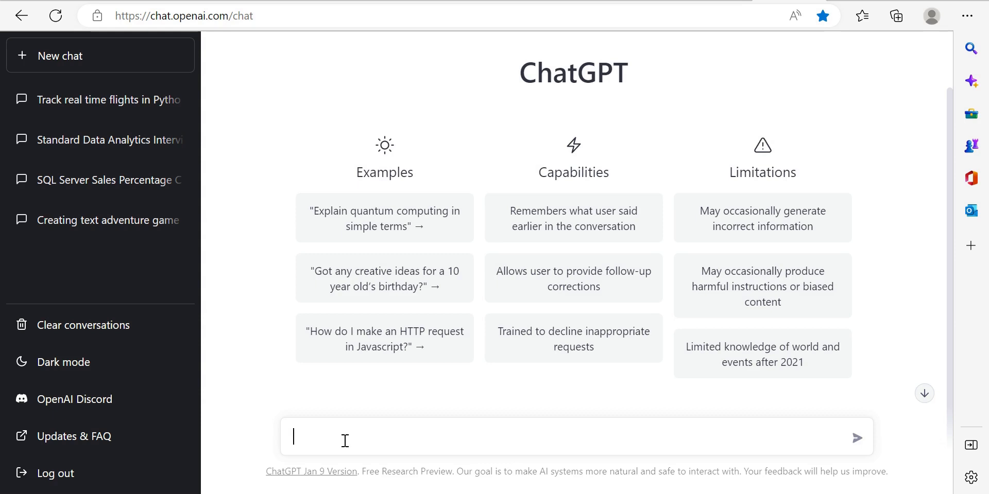
Type 'Can you tell me what the gestalt principles are in data visualization?' into the message box.
type("Can you te")
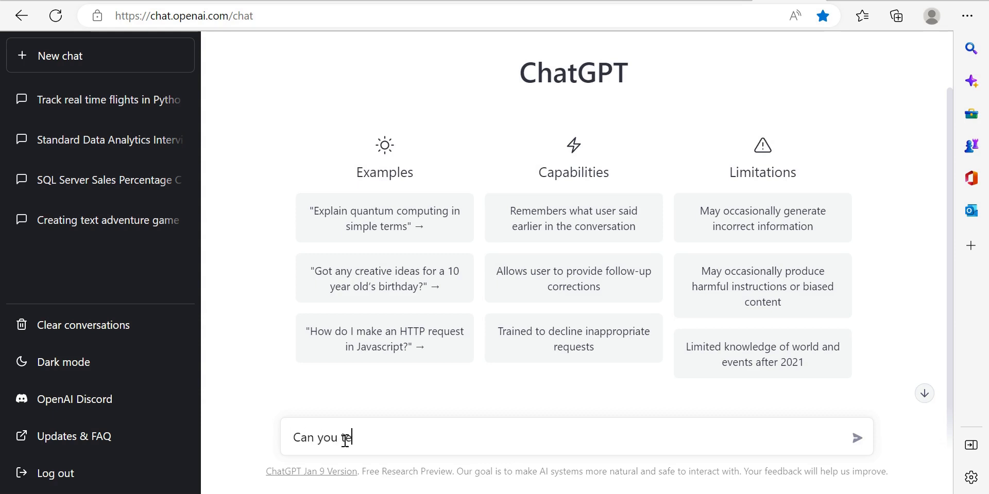
type("ll me what t")
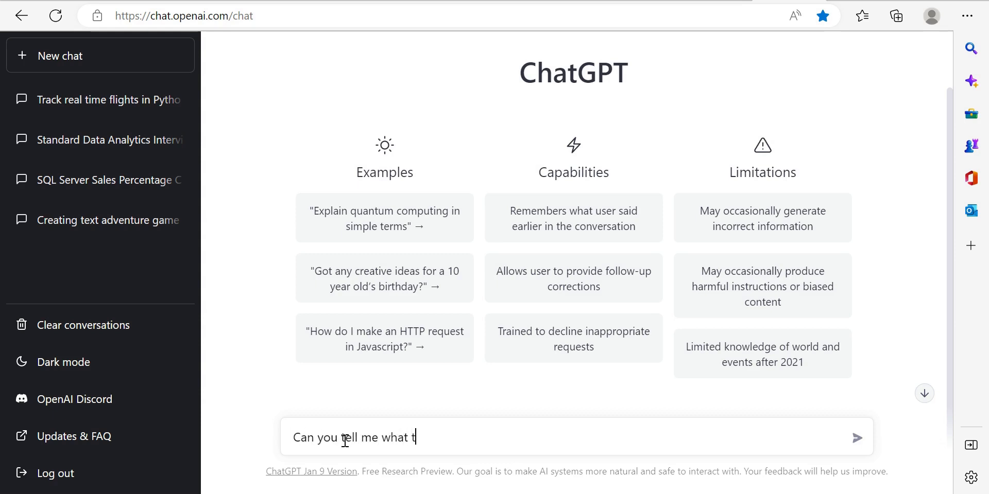
type("he gestalt")
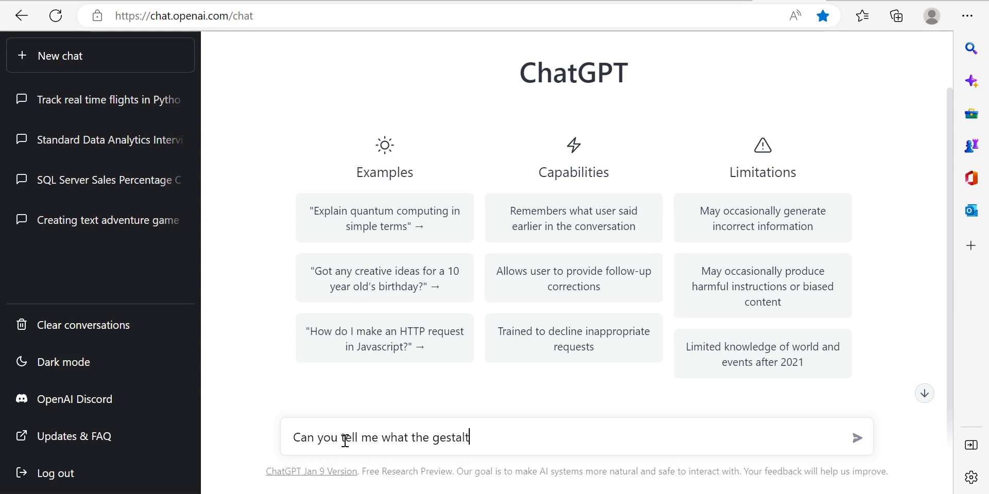
type("principl")
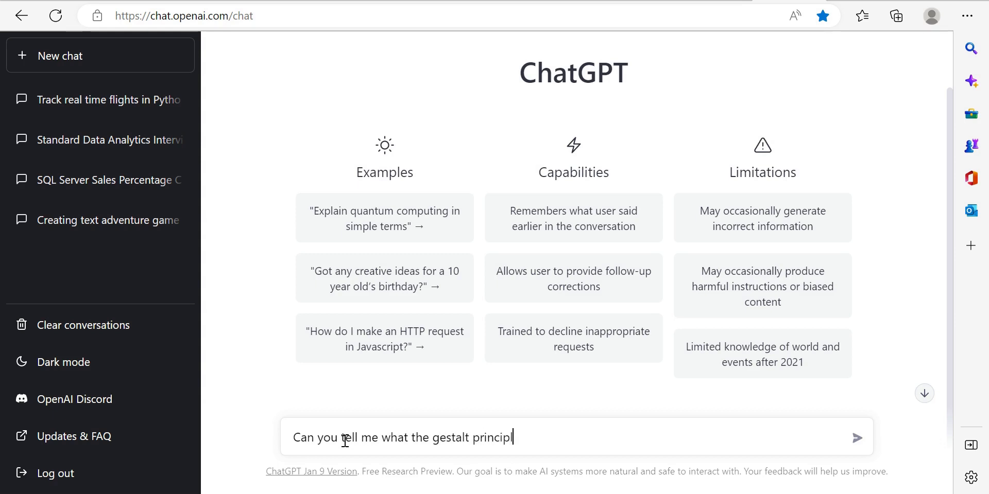
type("es are in da")
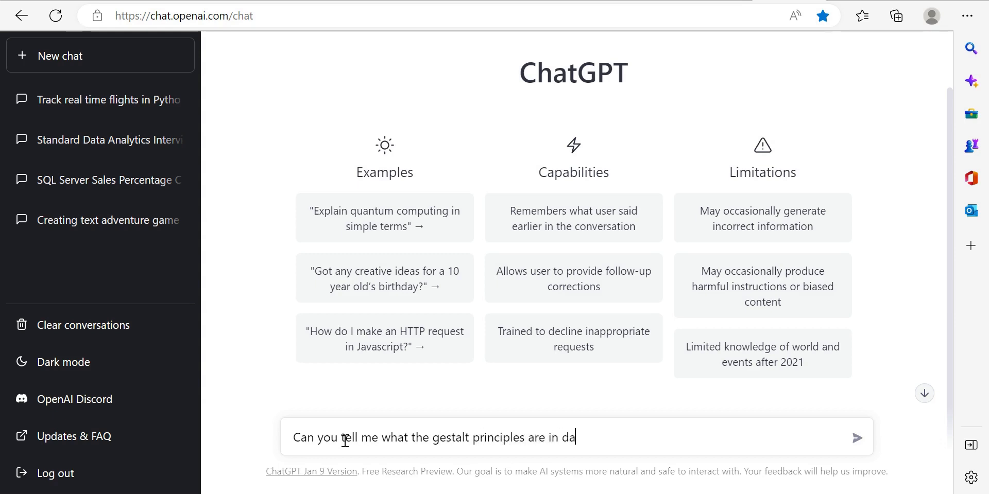
type("ta visualizat")
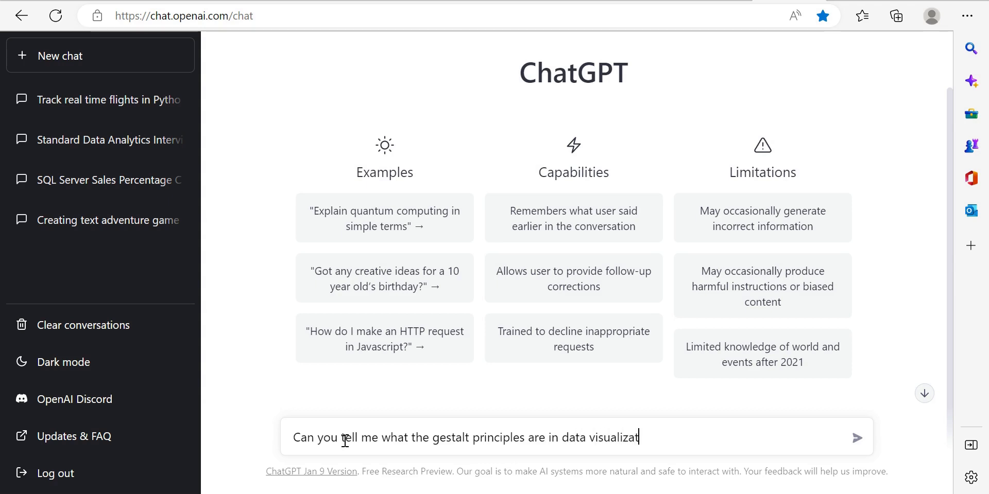
type("ion")
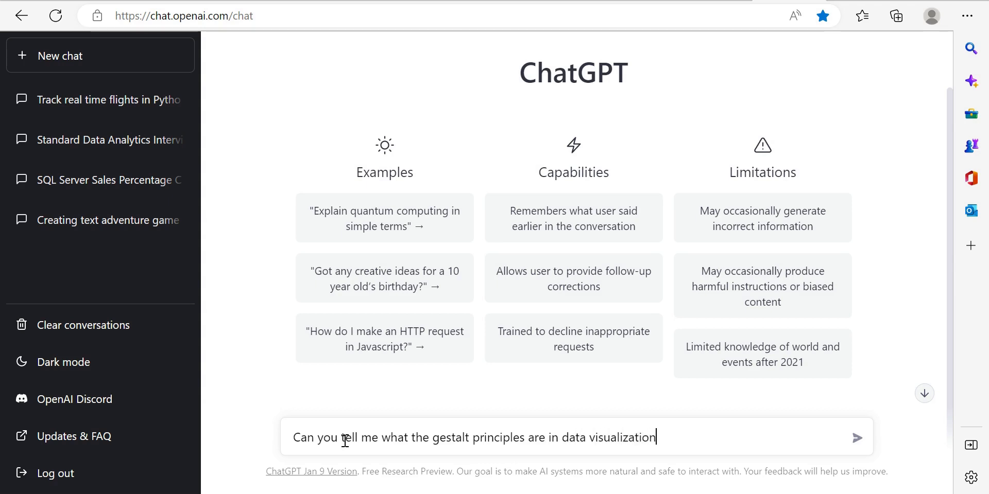
type("?")
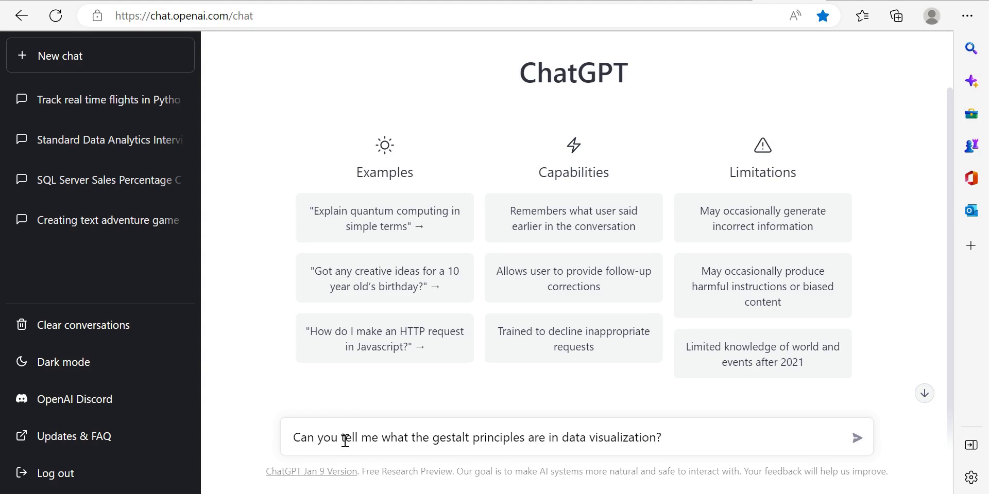
mouse_move(857, 438)
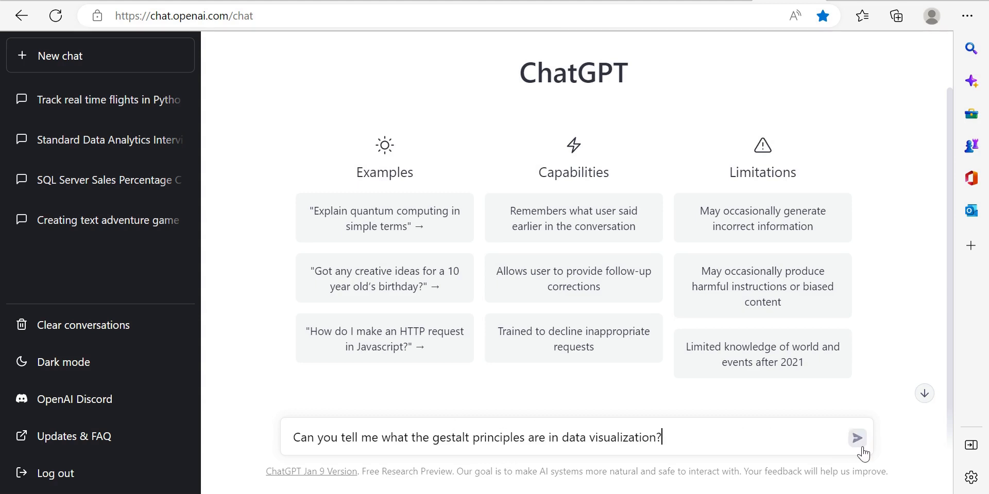
Send the gestalt principles question, then open the saved text adventure game conversation.
left_click(857, 438)
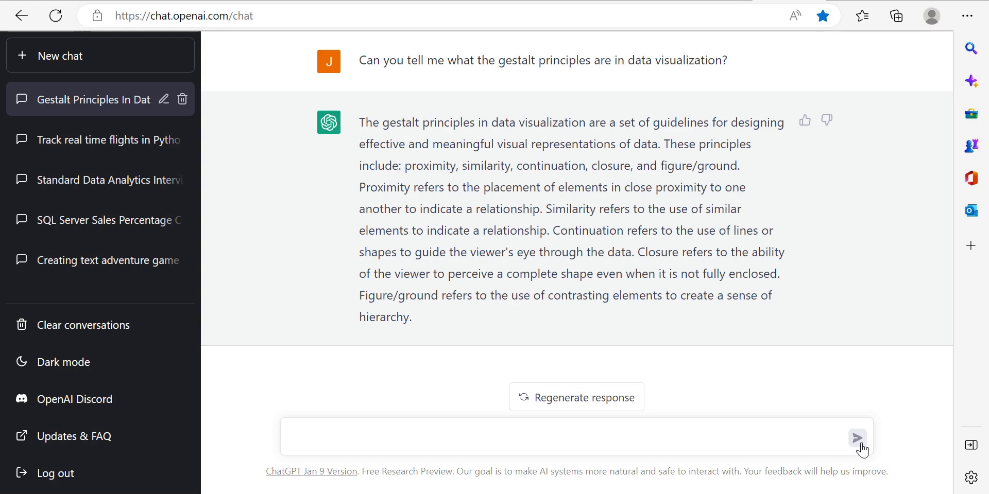
mouse_move(348, 196)
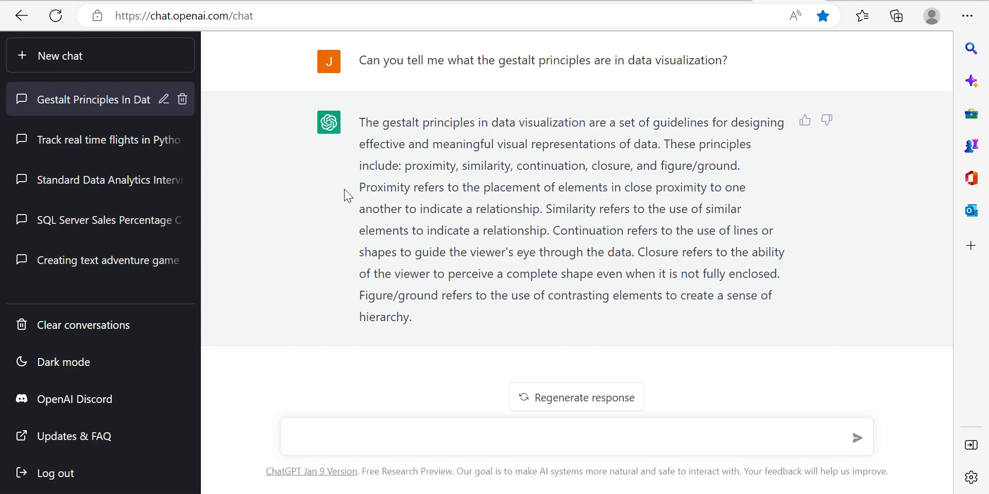
left_click(105, 259)
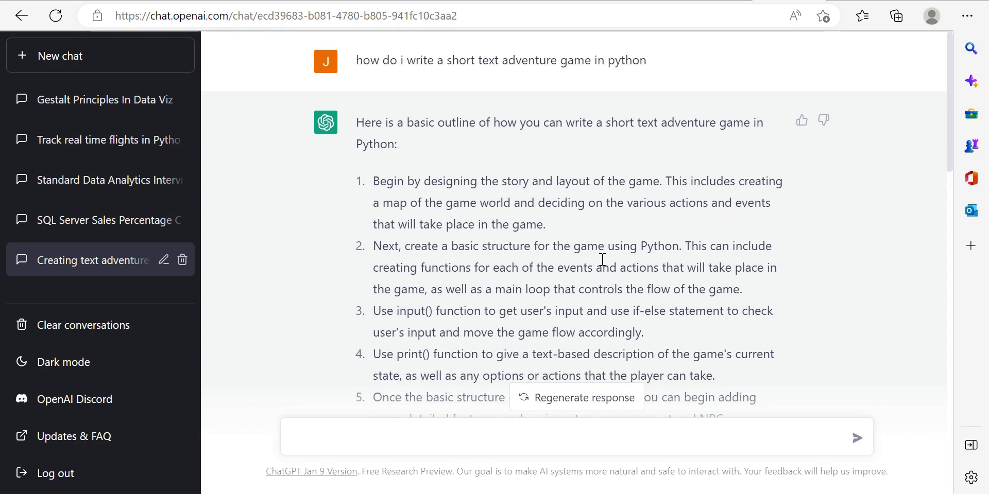
Scroll through the first part of the Python text adventure game code.
scroll("down", 3)
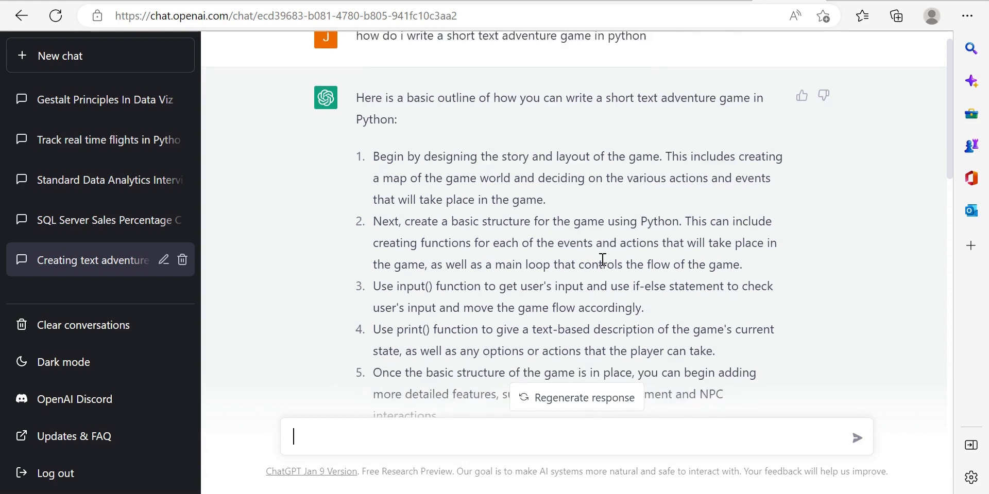
scroll("down", 3)
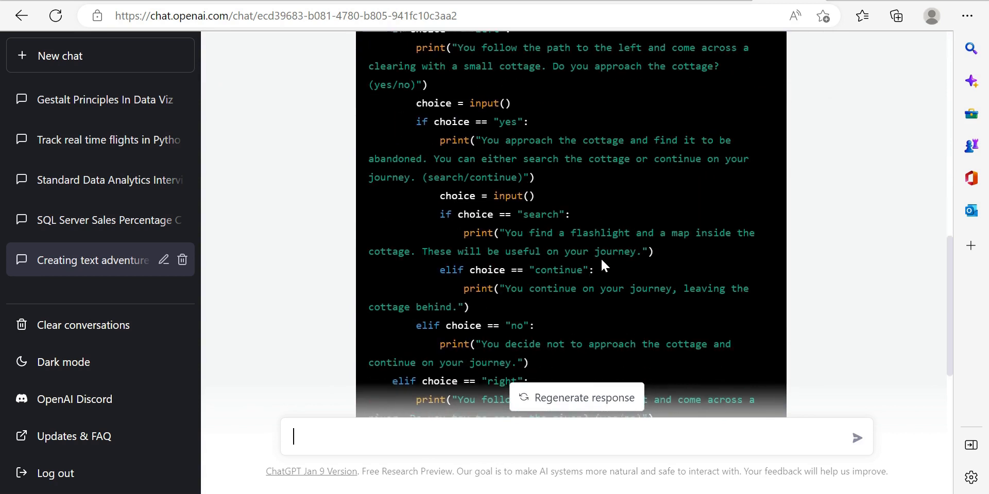
scroll("down", 3)
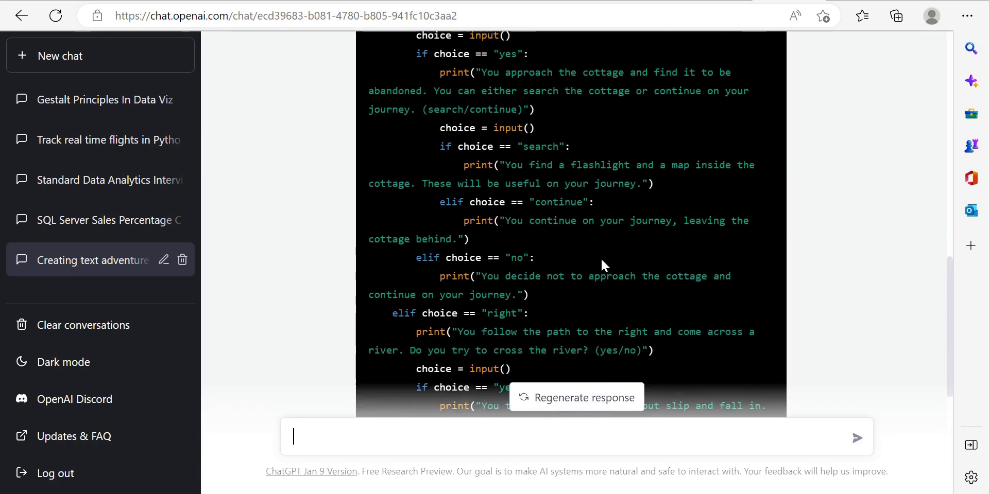
scroll("up", 3)
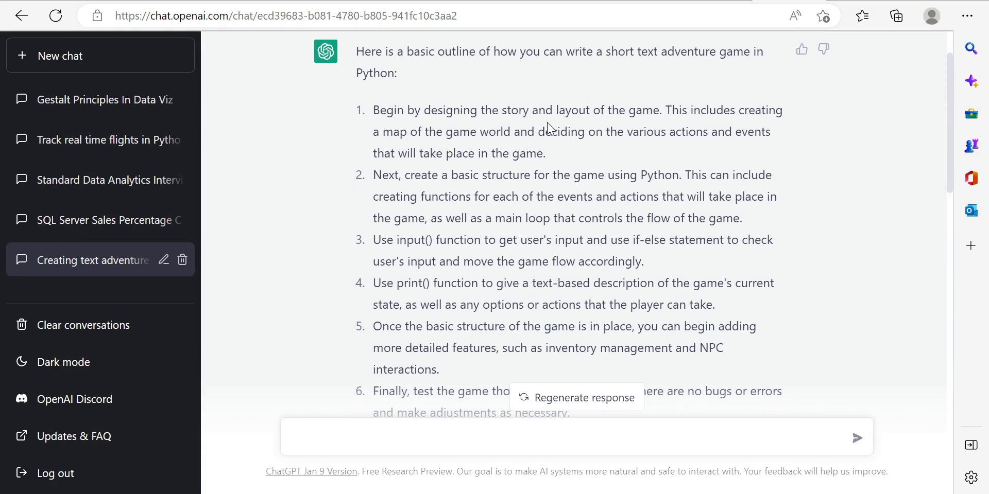
mouse_move(551, 124)
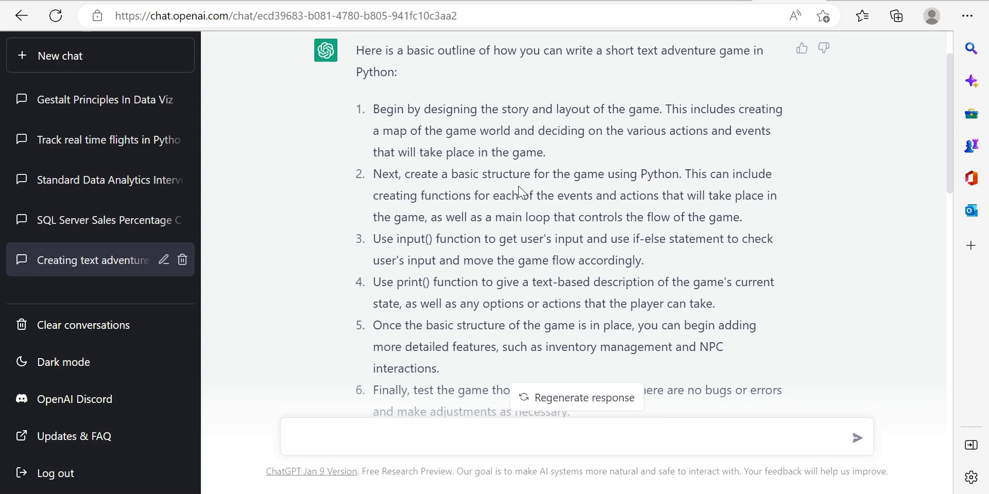
scroll("down", 3)
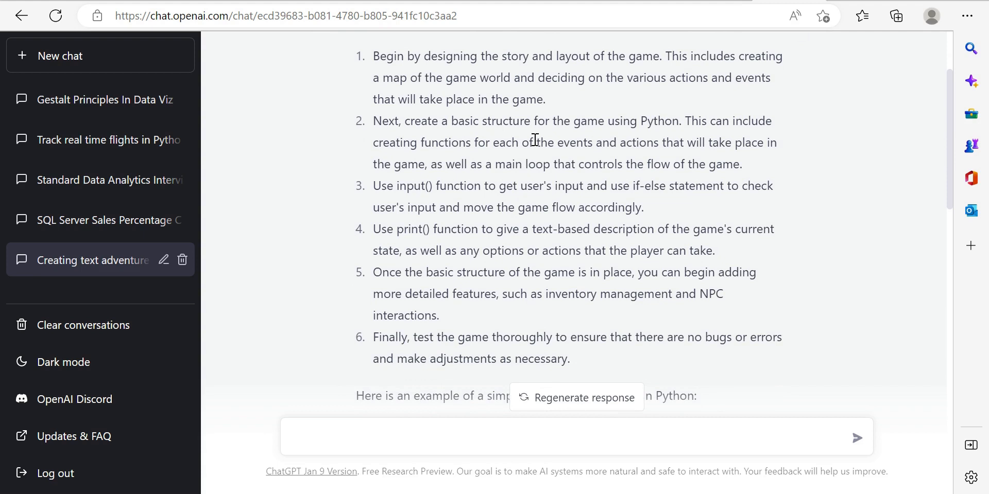
scroll("down", 3)
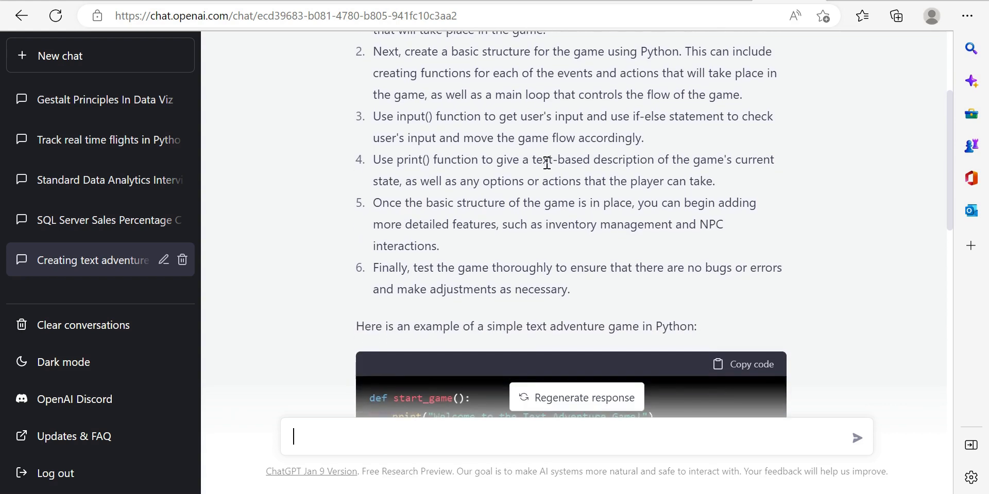
mouse_move(476, 132)
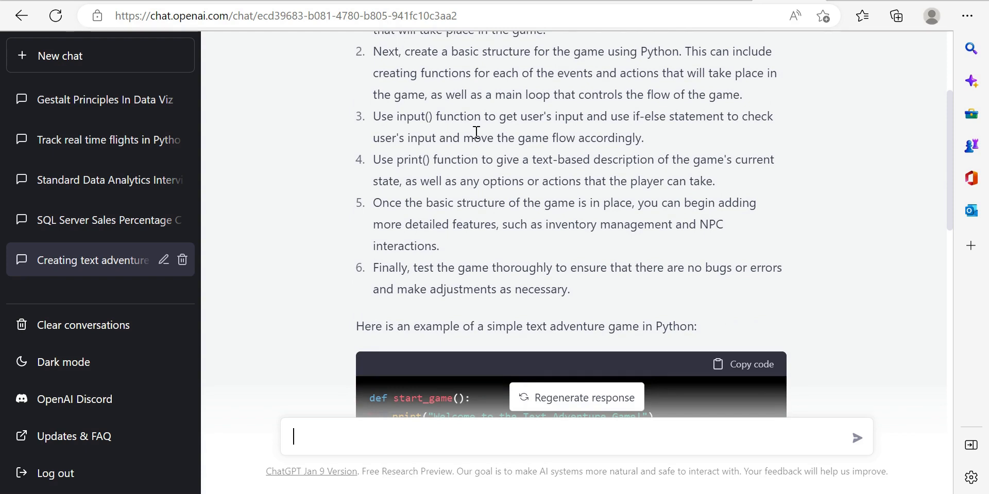
scroll("down", 3)
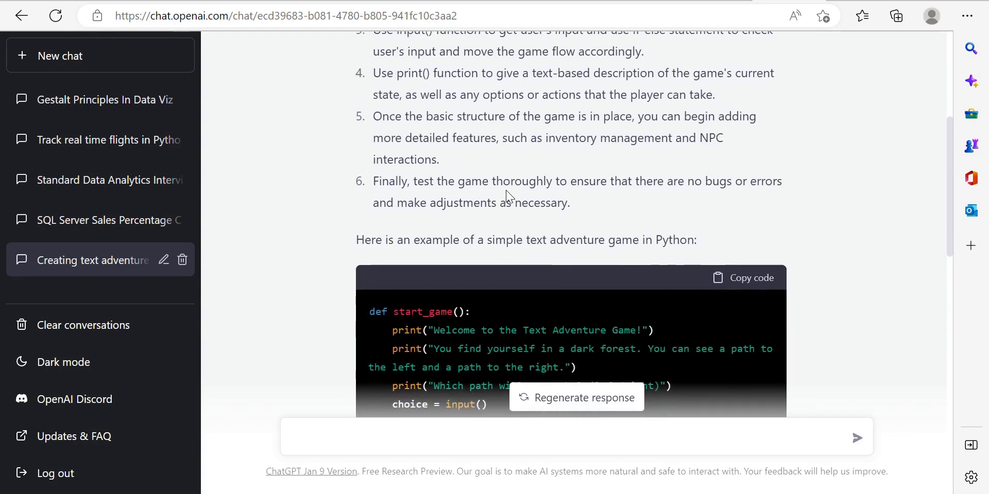
scroll("down", 3)
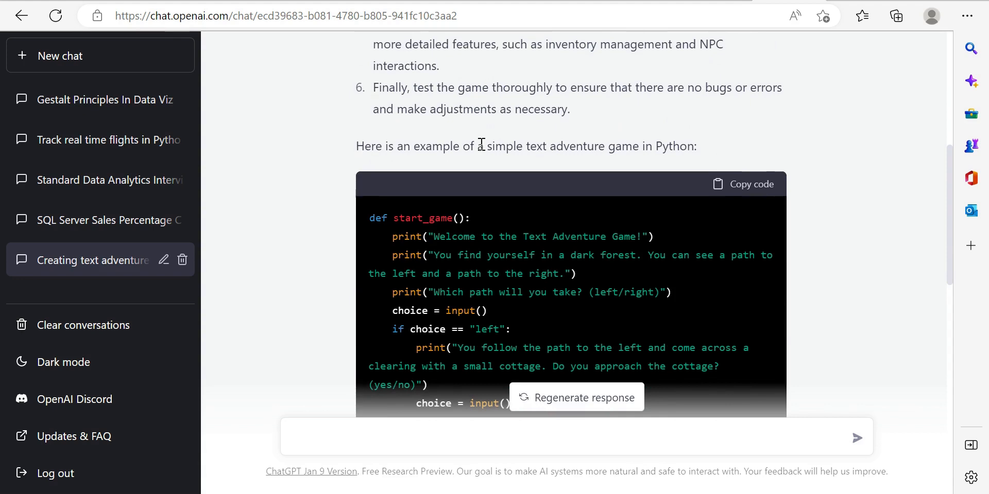
mouse_move(495, 92)
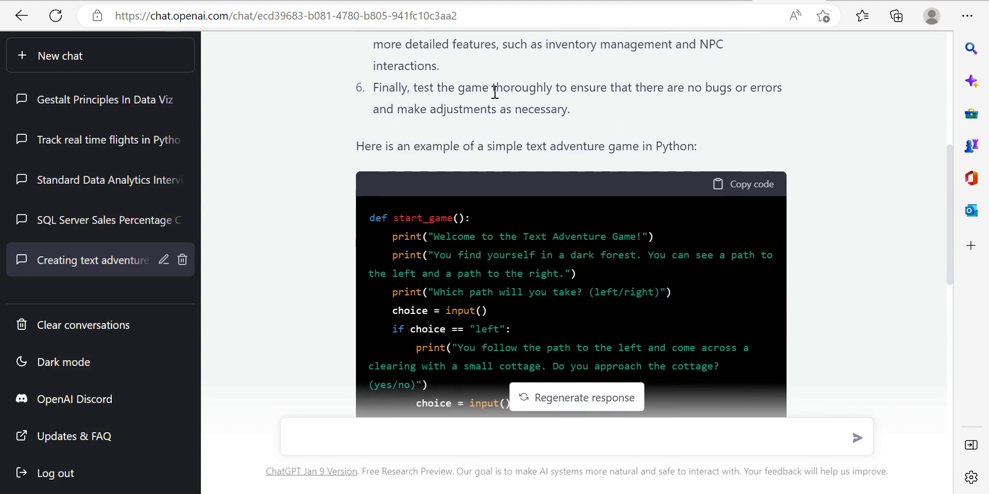
scroll("down", 3)
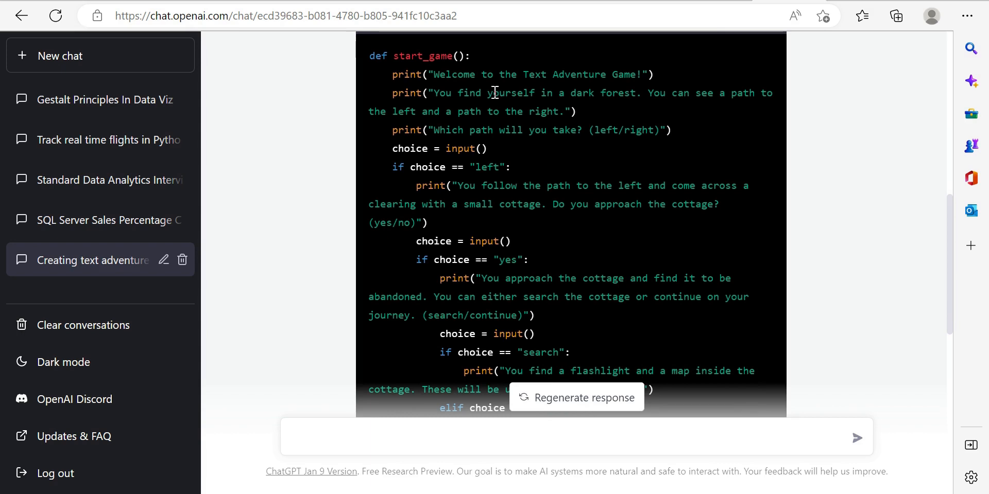
mouse_move(404, 71)
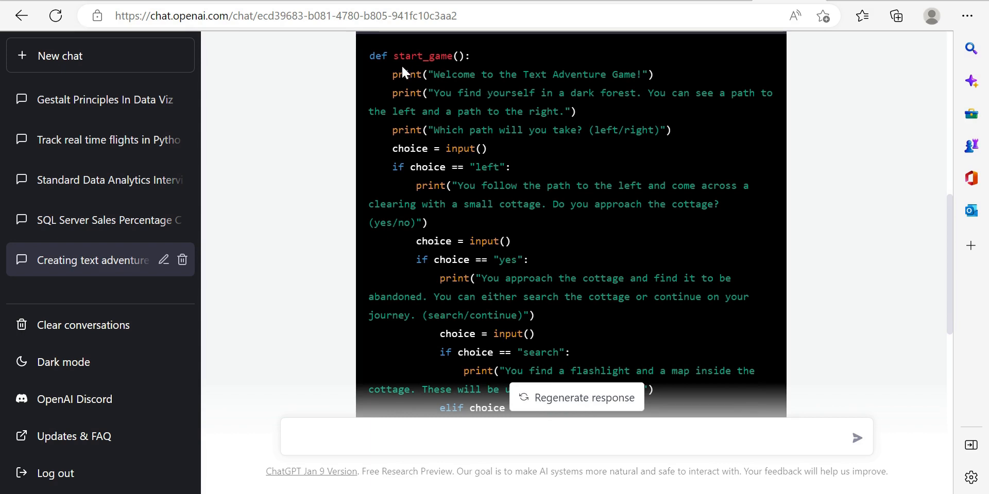
Continue scrolling the text adventure code down to its closing note.
left_click(568, 438)
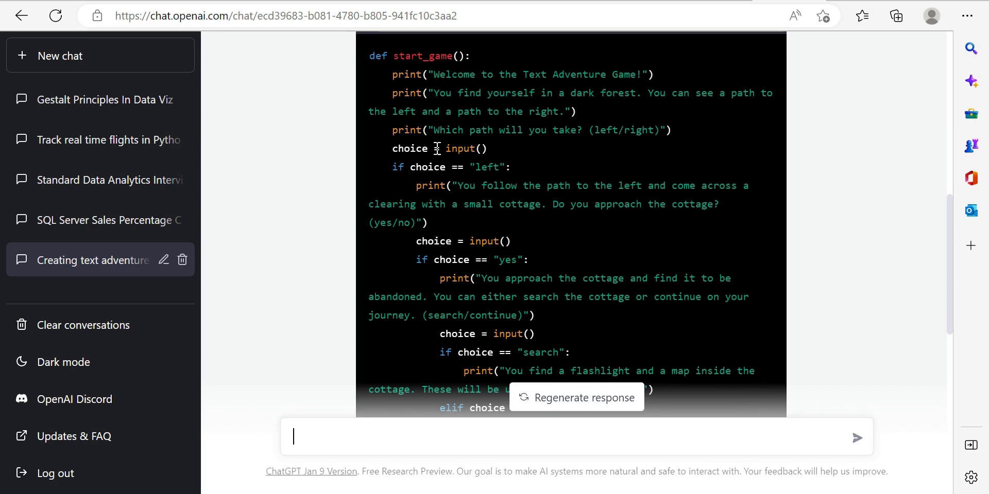
scroll("down", 3)
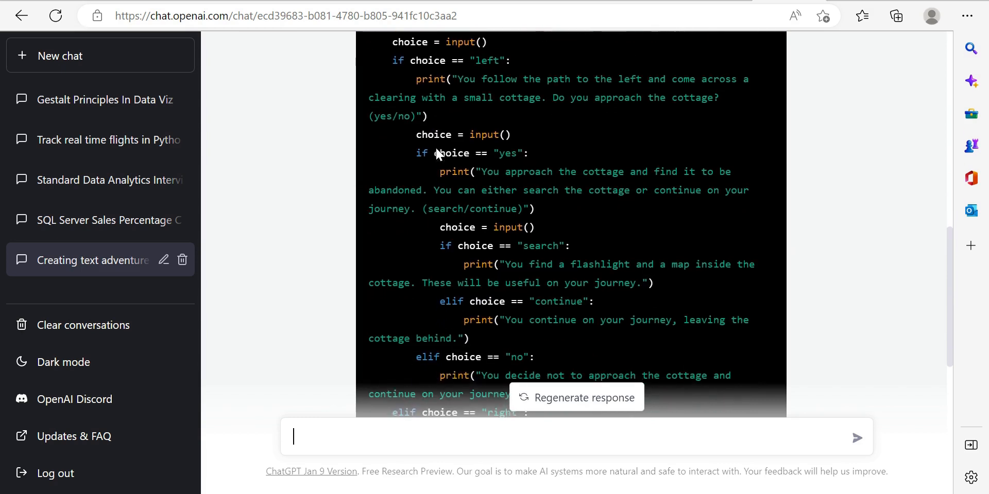
scroll("down", 3)
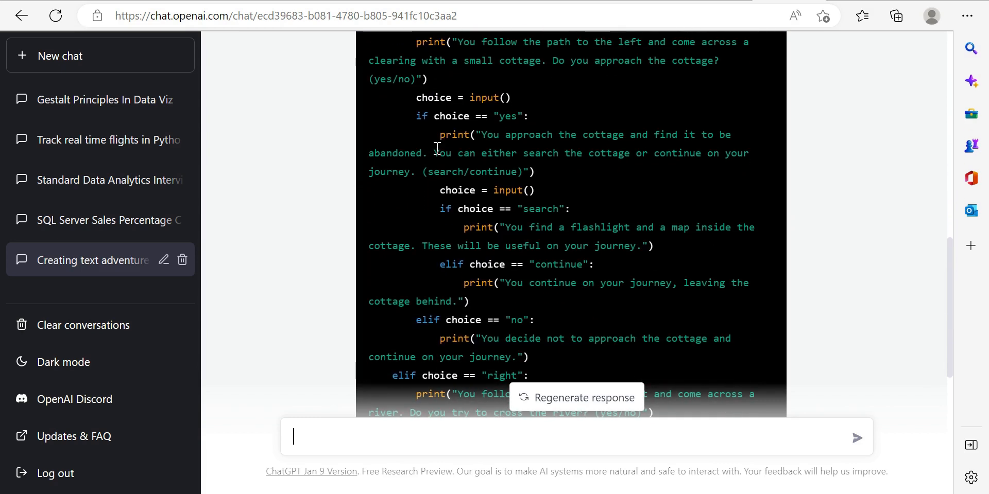
scroll("down", 3)
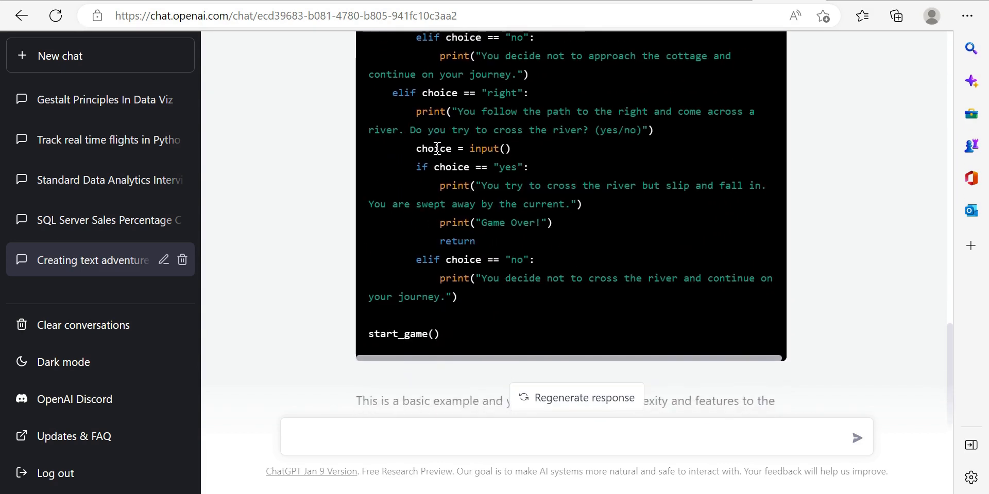
scroll("down", 3)
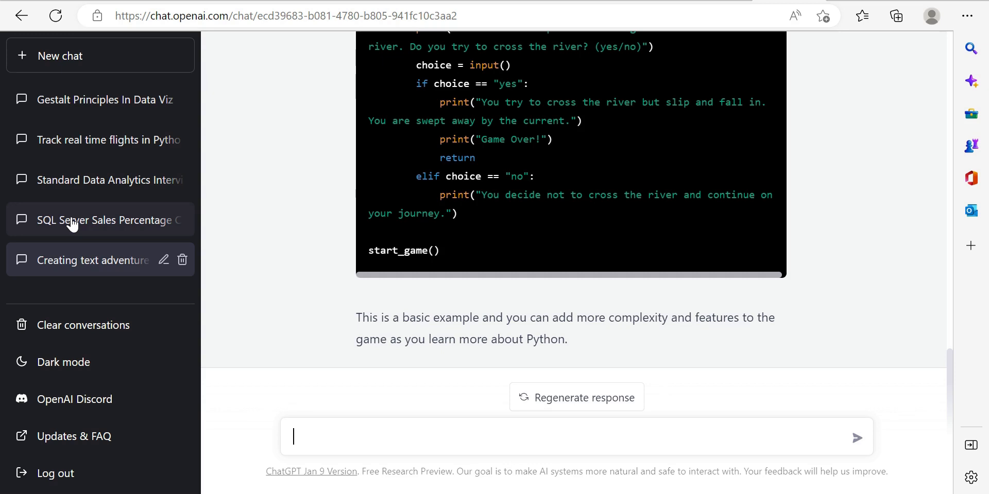
Open the 'SQL Server Sales Percentage' chat, read its query and explanation, and return to top.
left_click(107, 220)
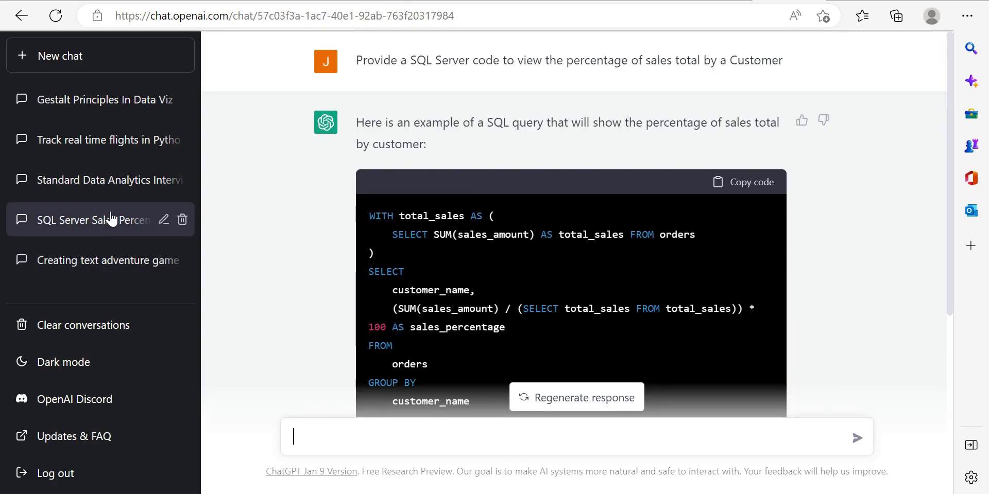
mouse_move(470, 194)
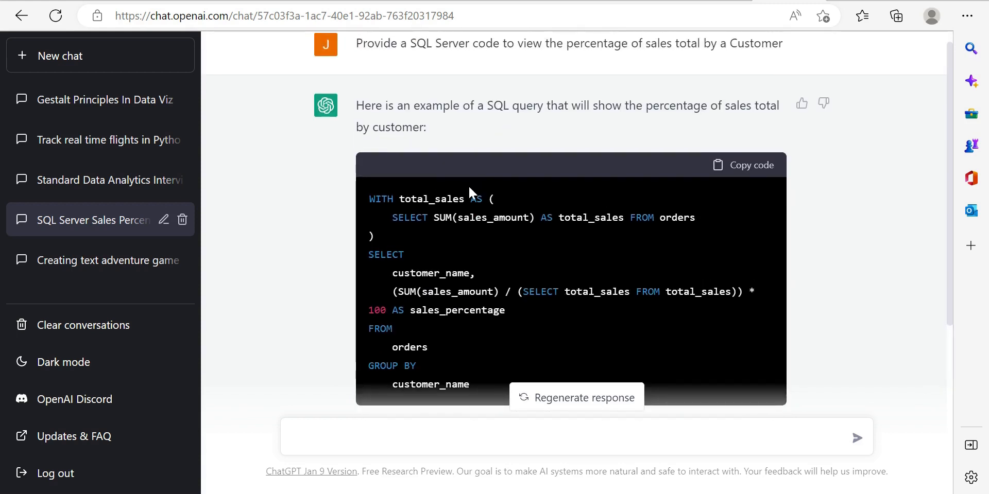
scroll("down", 3)
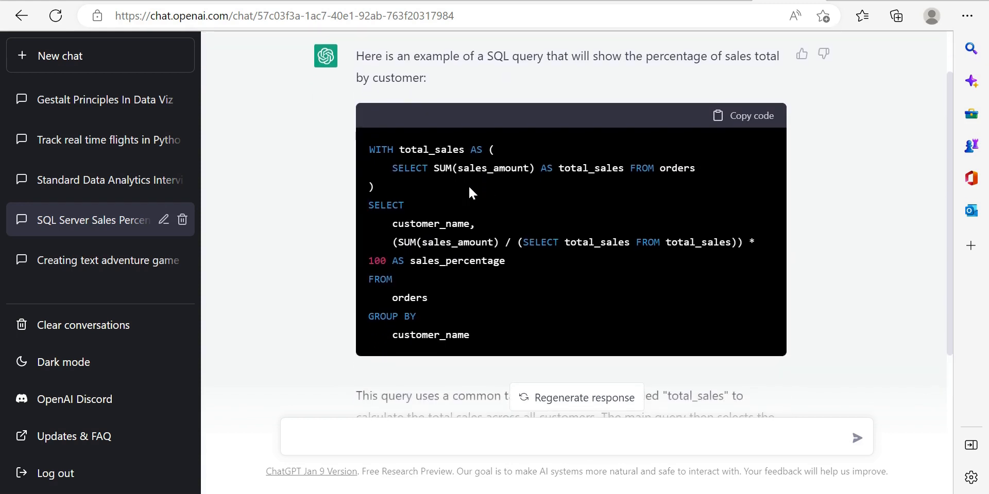
mouse_move(511, 189)
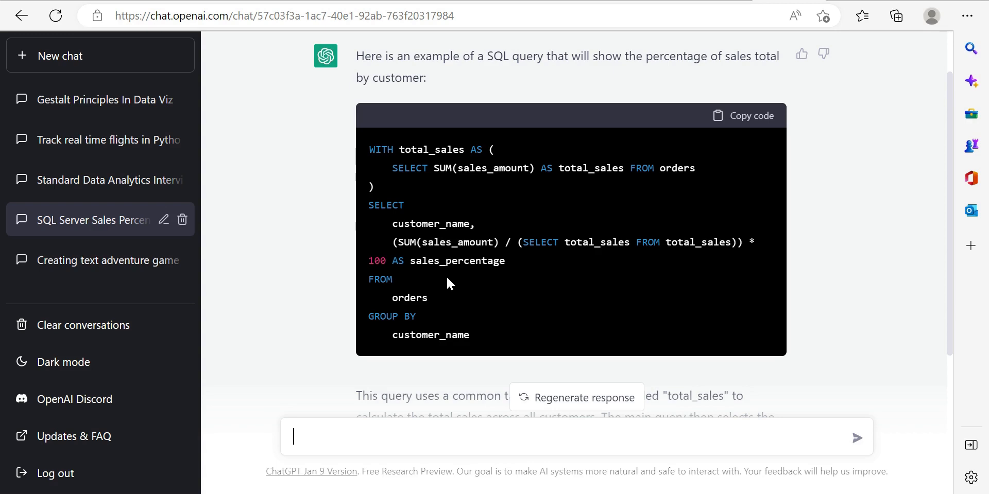
mouse_move(642, 335)
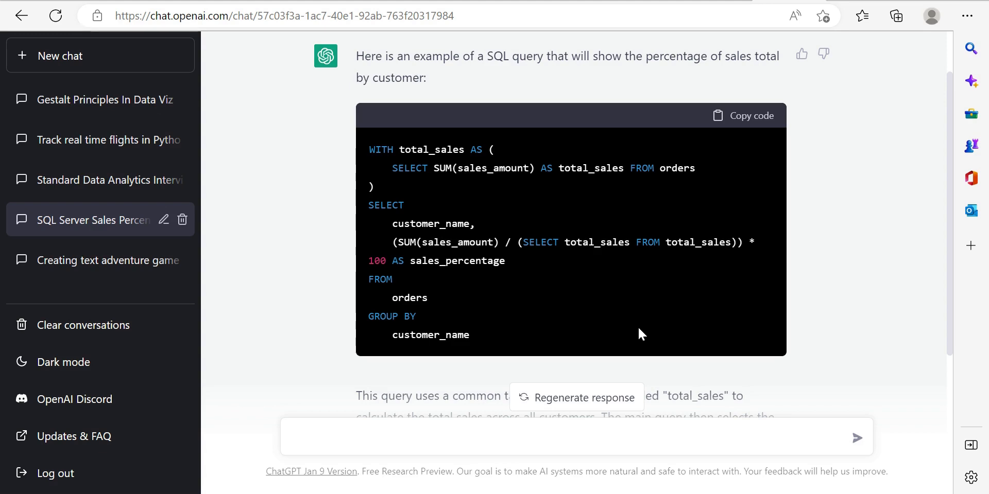
scroll("down", 3)
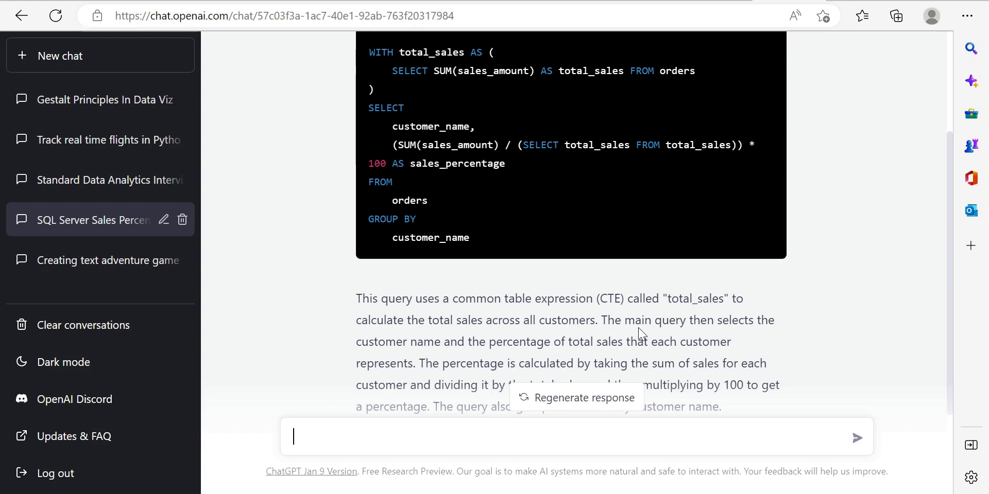
scroll("down", 3)
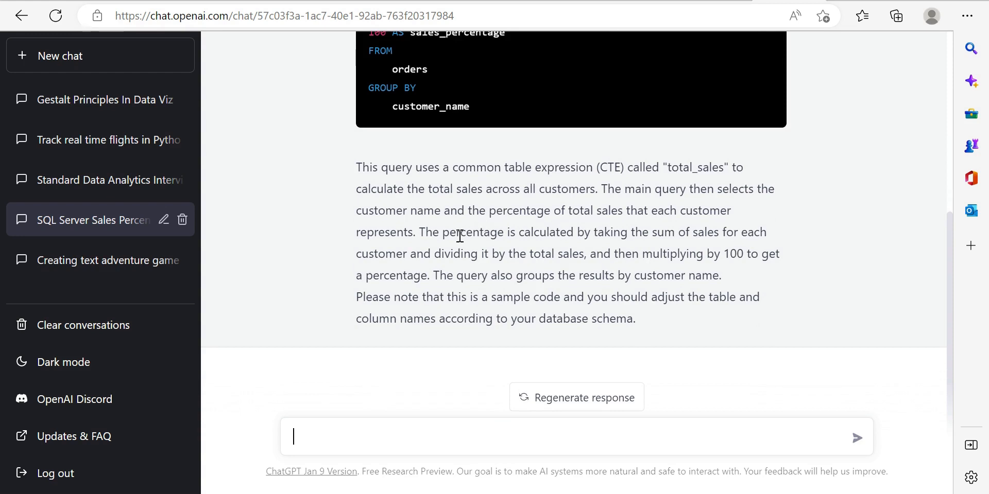
mouse_move(643, 173)
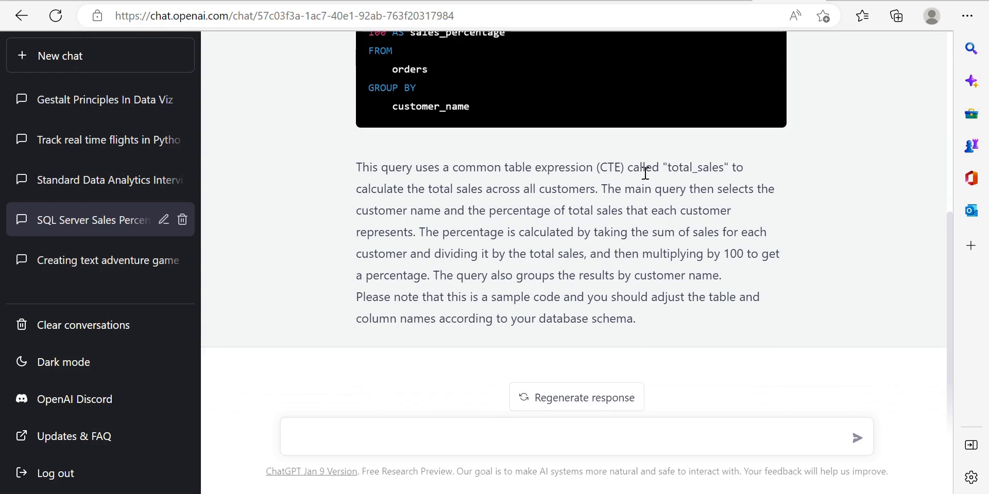
mouse_move(494, 224)
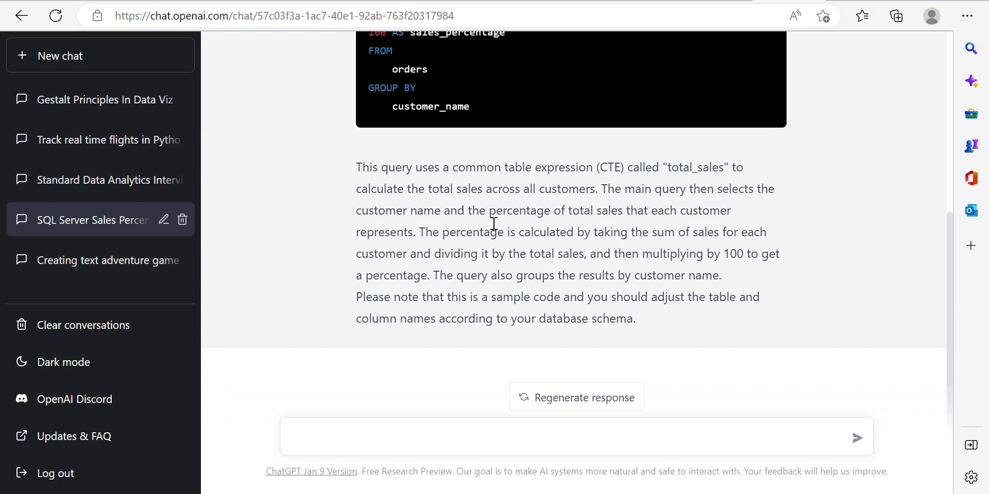
mouse_move(580, 248)
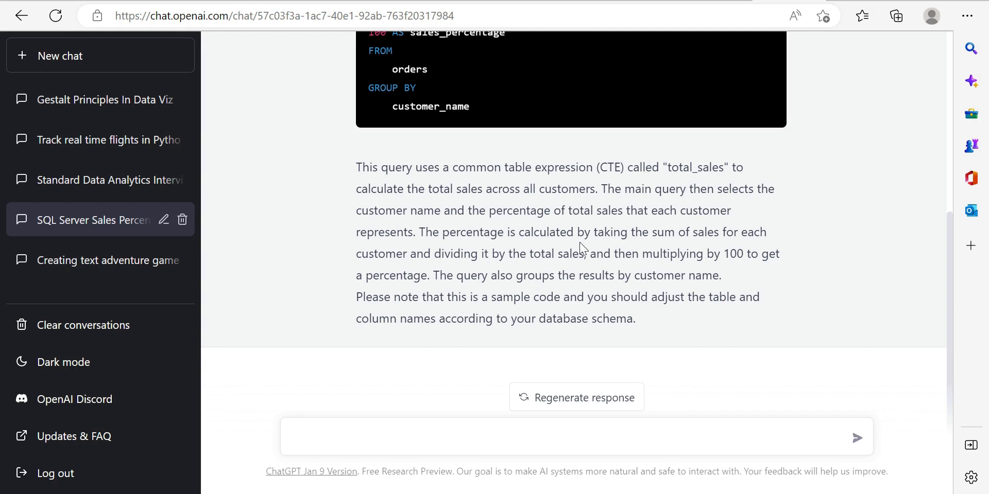
mouse_move(669, 237)
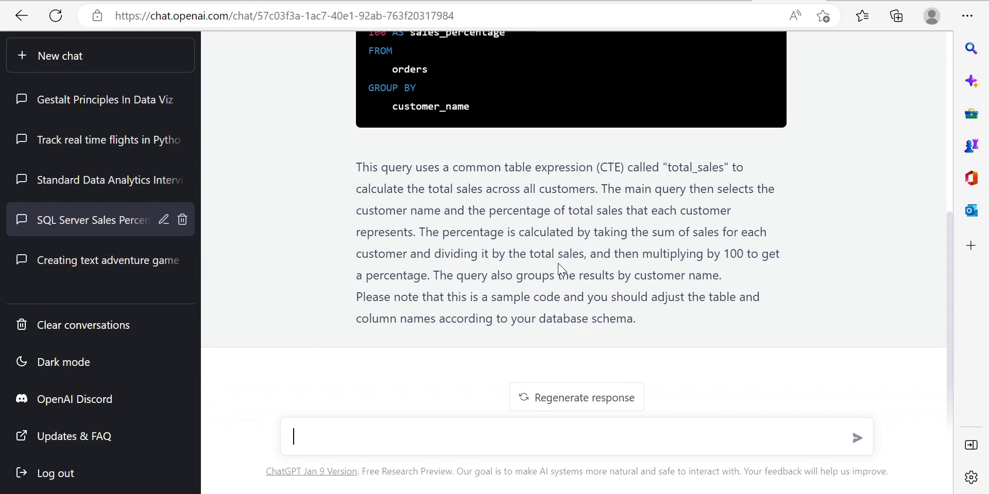
mouse_move(536, 292)
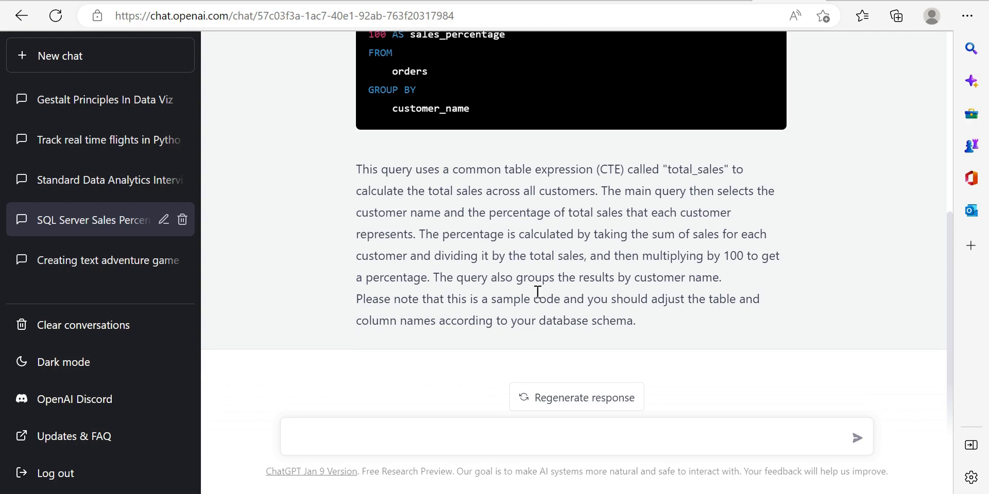
scroll("up", 3)
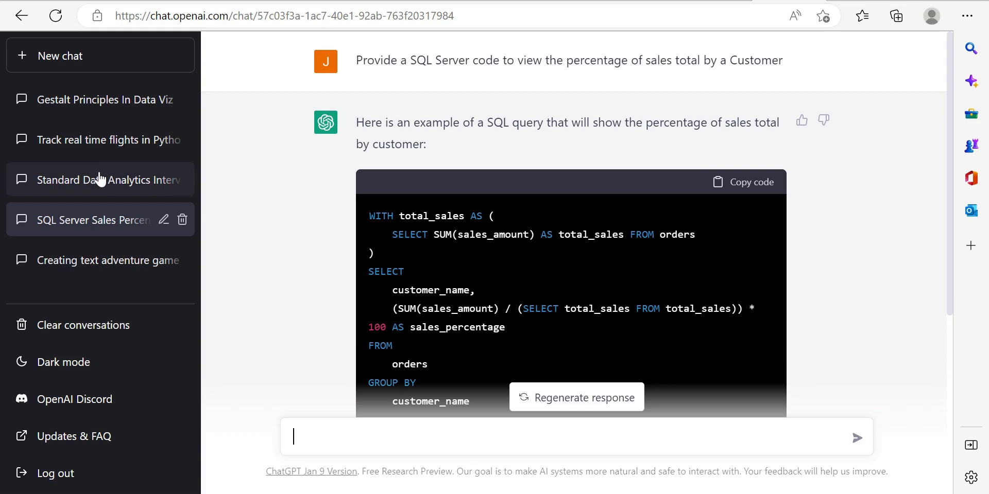
Open the 'Standard Data Analytics Interview' chat and read all ten questions and closing advice.
left_click(100, 180)
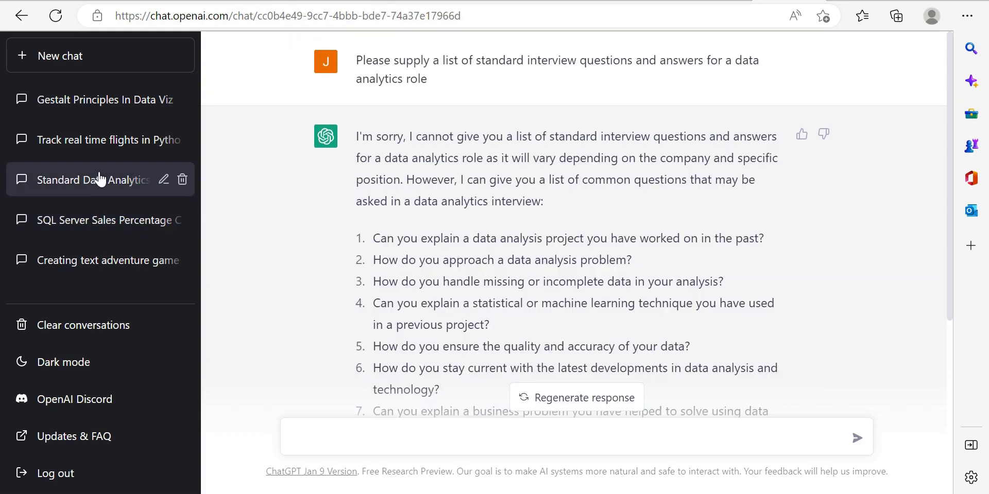
mouse_move(534, 192)
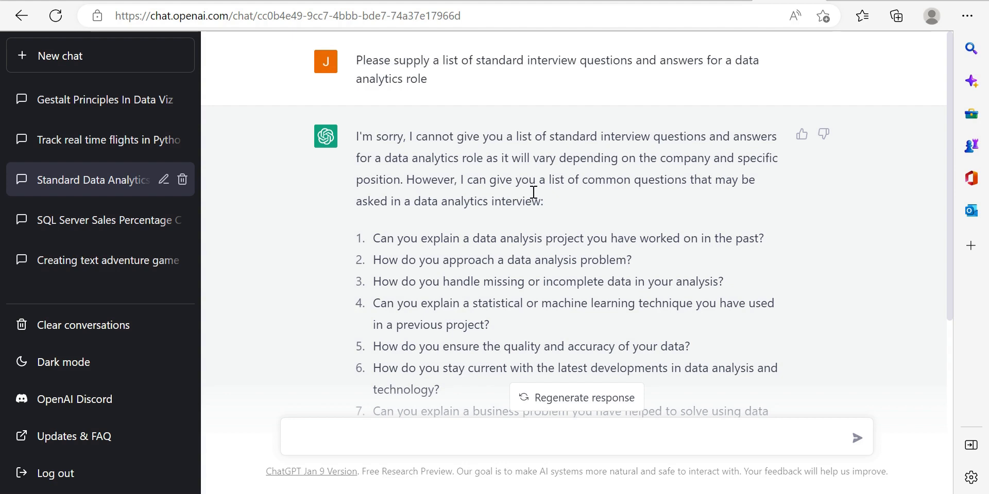
scroll("down", 3)
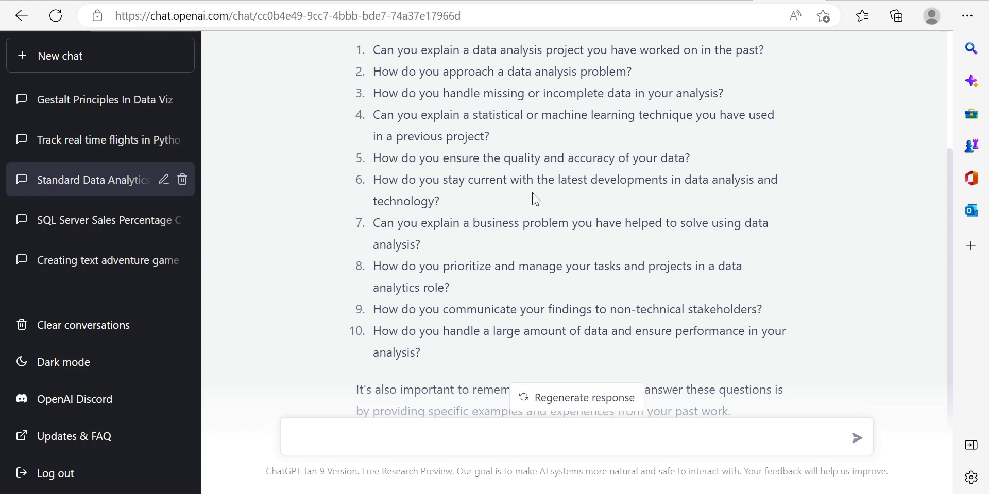
scroll("down", 3)
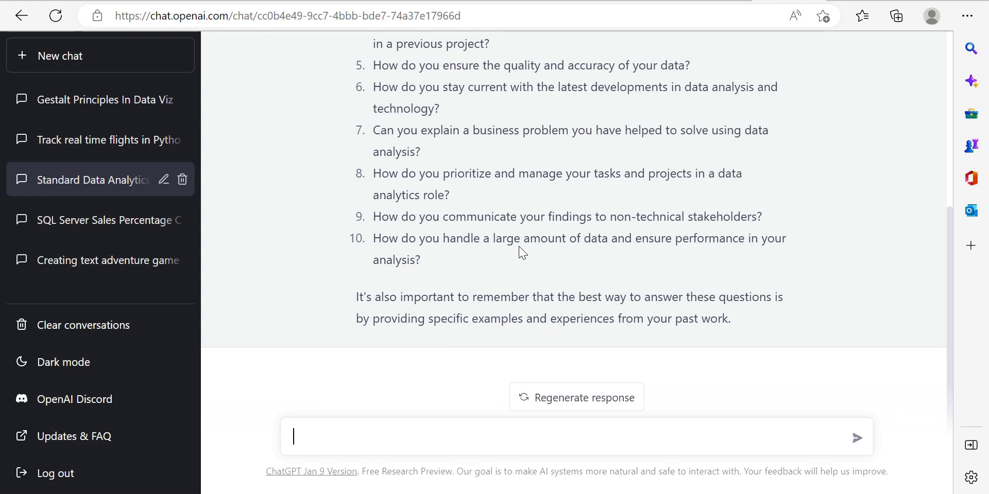
scroll("up", 3)
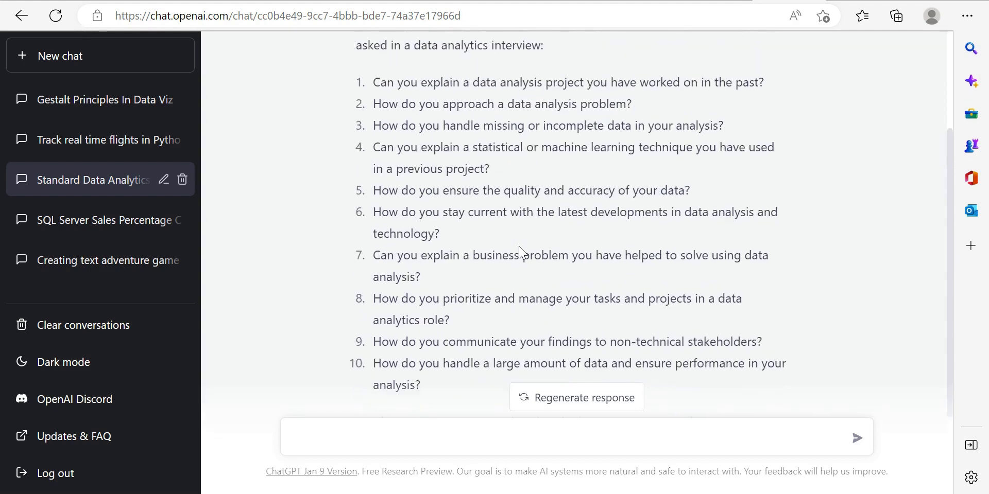
scroll("down", 3)
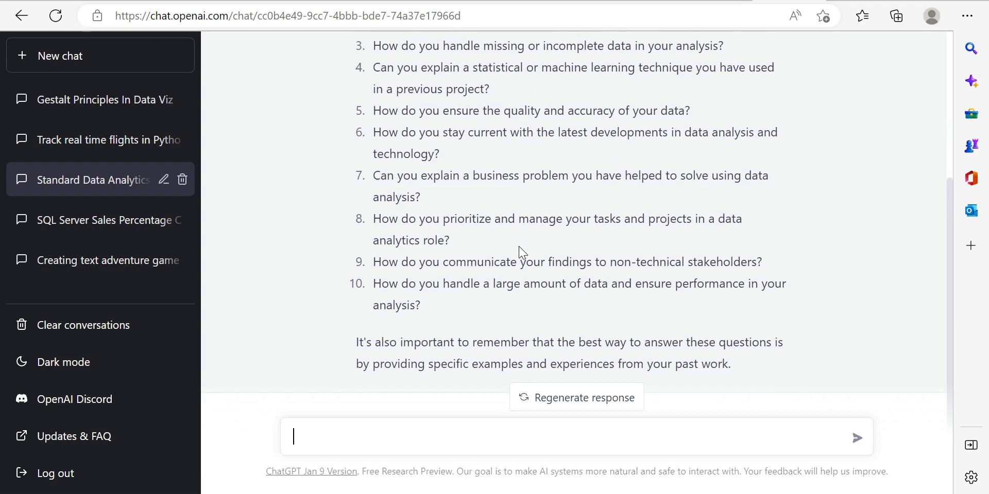
scroll("down", 3)
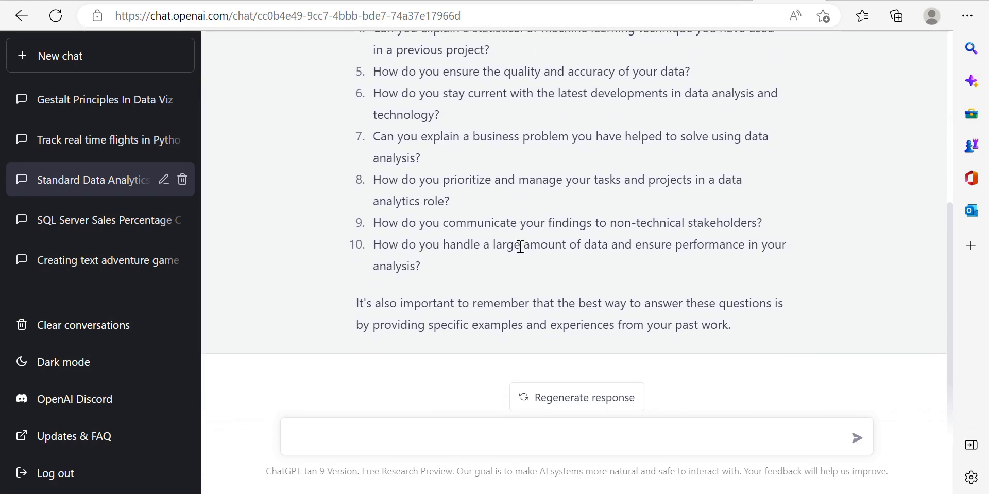
Open the 'Track real time flights in Python' chat and read its API suggestions.
left_click(101, 139)
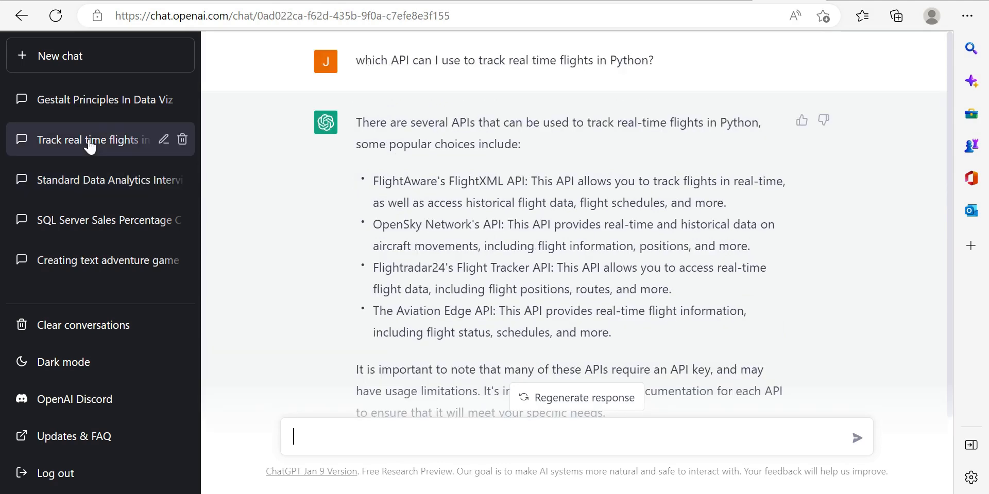
mouse_move(599, 231)
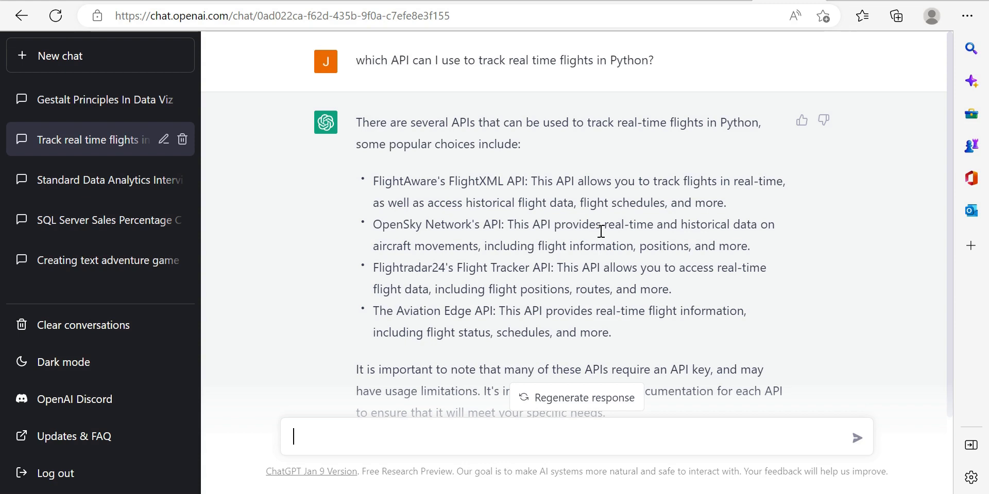
mouse_move(445, 74)
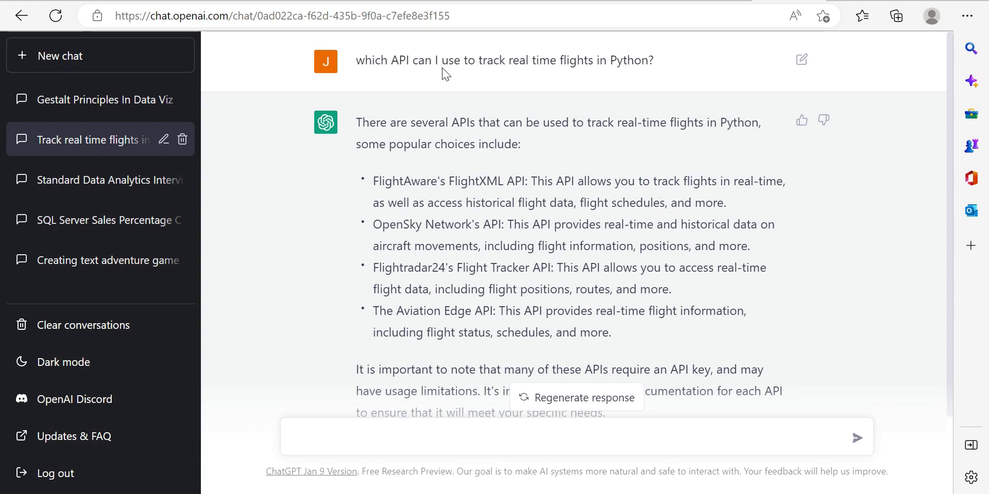
mouse_move(621, 147)
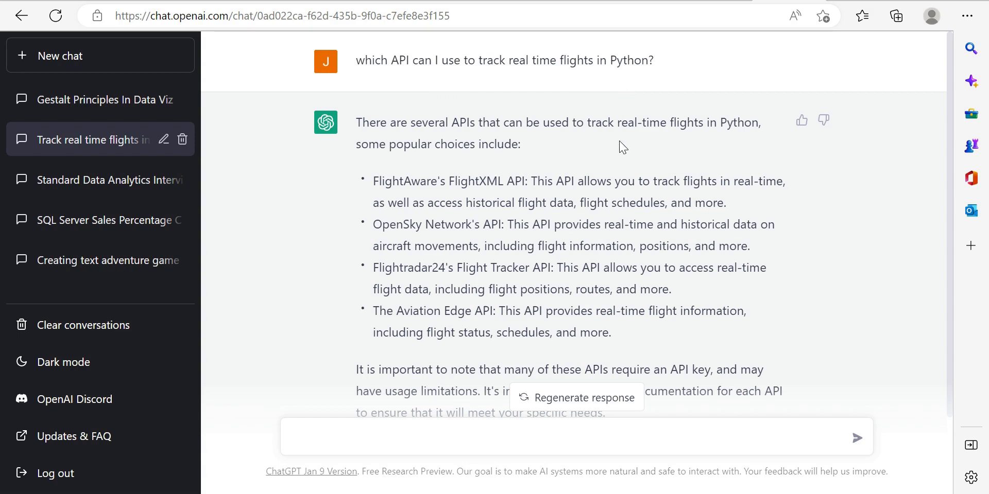
scroll("down", 3)
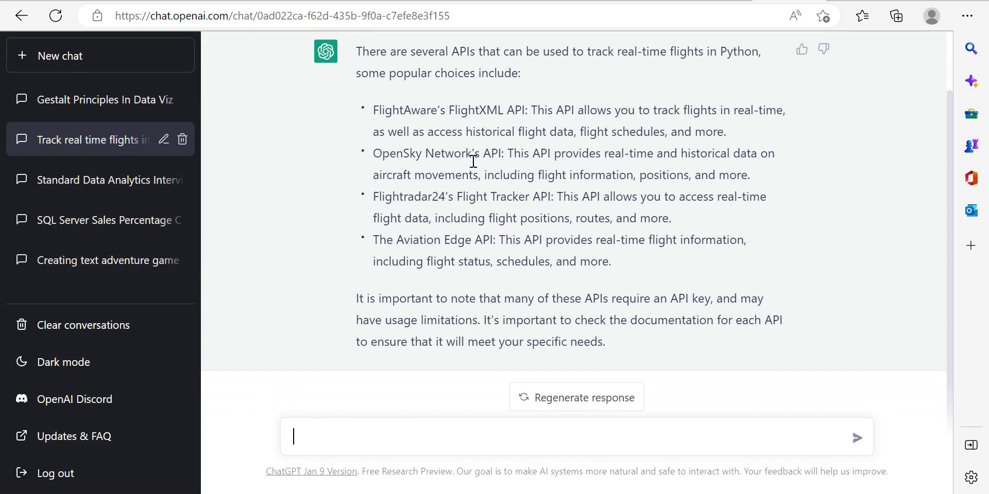
mouse_move(476, 218)
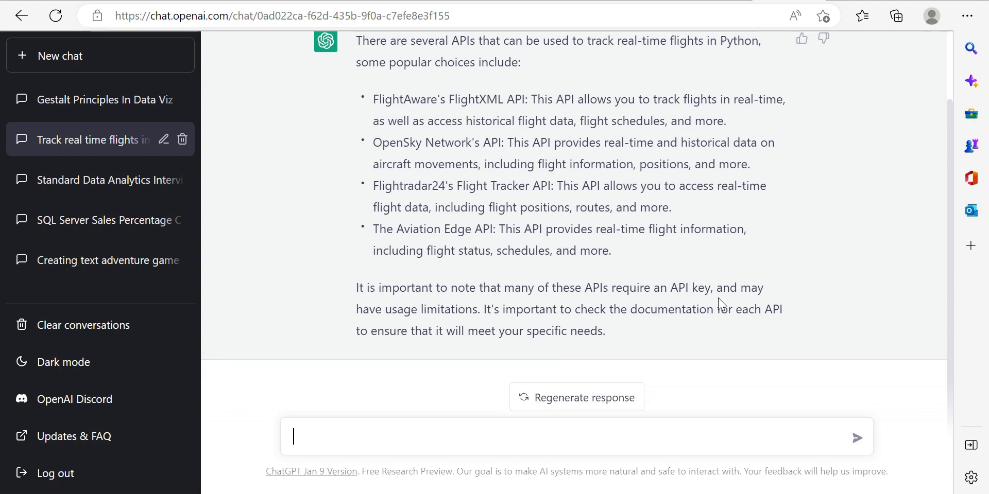
scroll("up", 3)
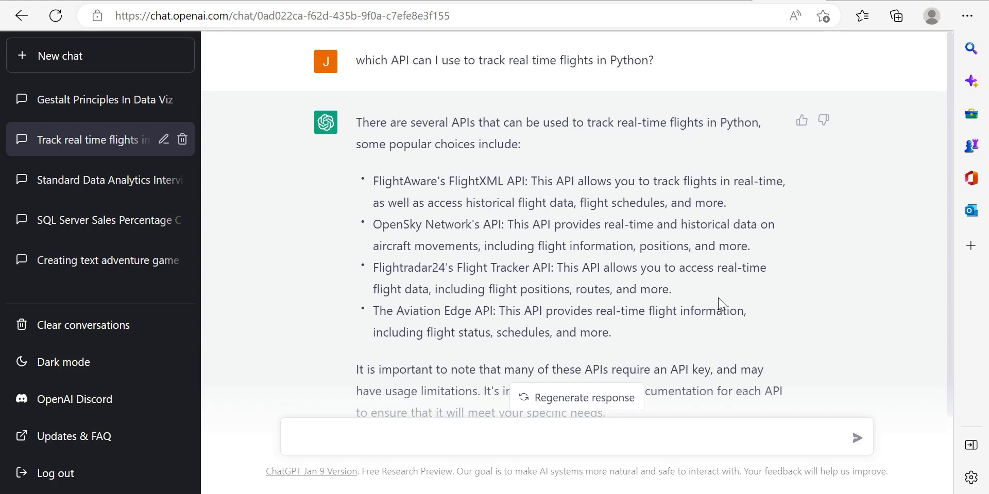